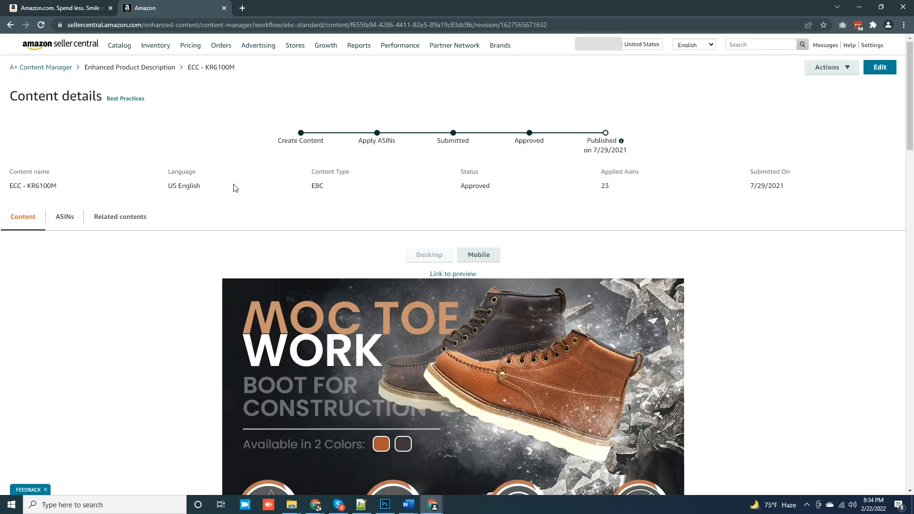
mouse_move(148, 185)
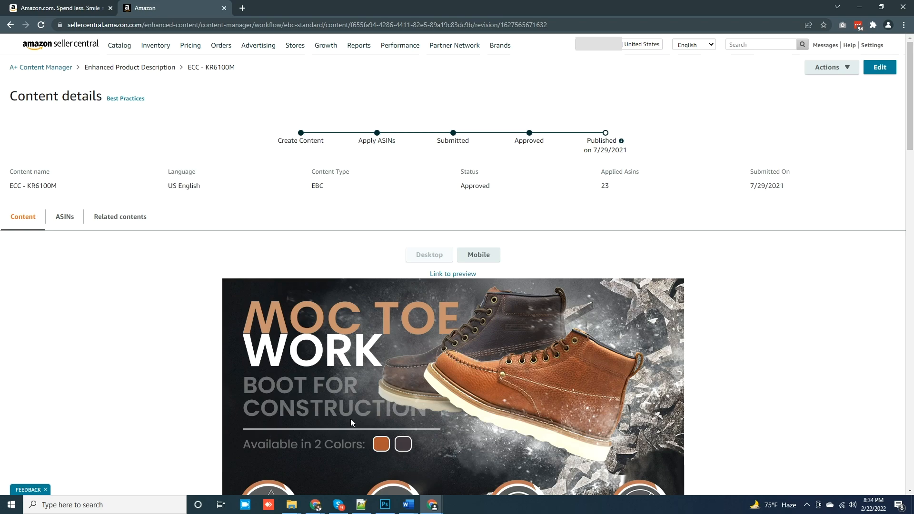
Review the boot content preview and show the Related contents list of language variations.
scroll("down", 3)
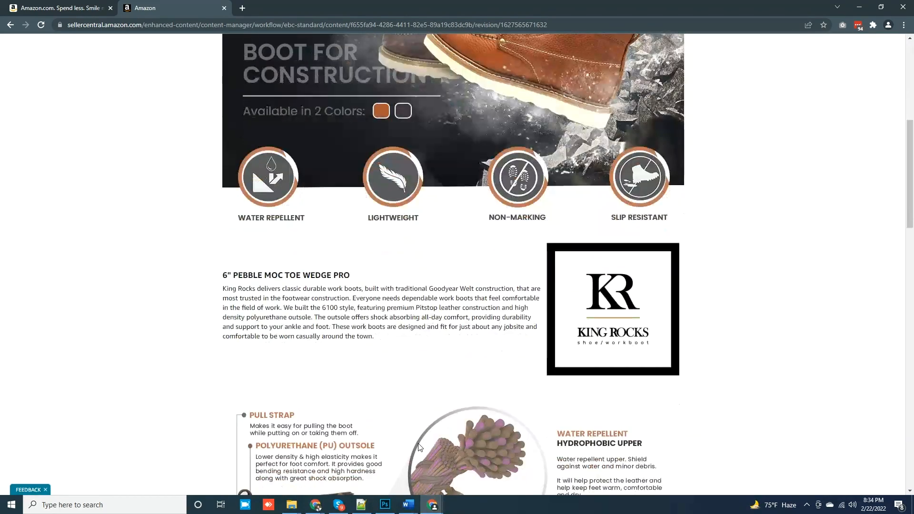
scroll("down", 3)
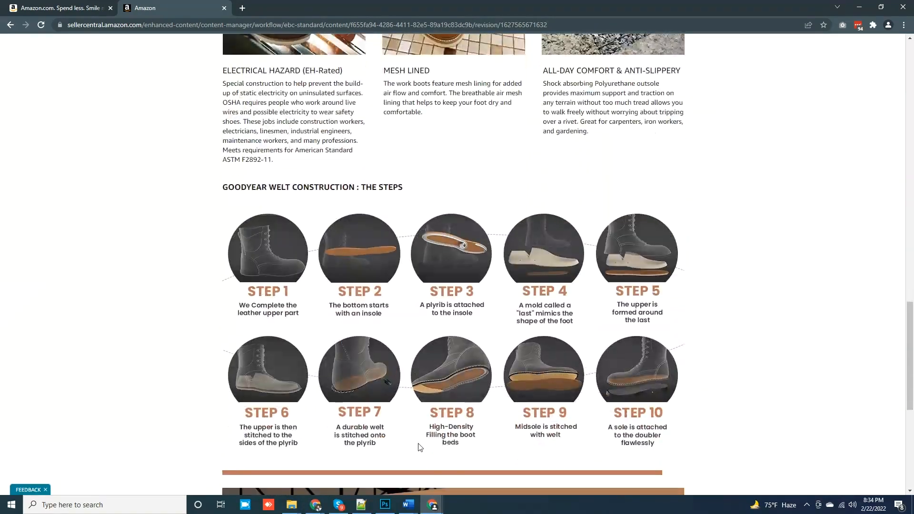
left_click(120, 216)
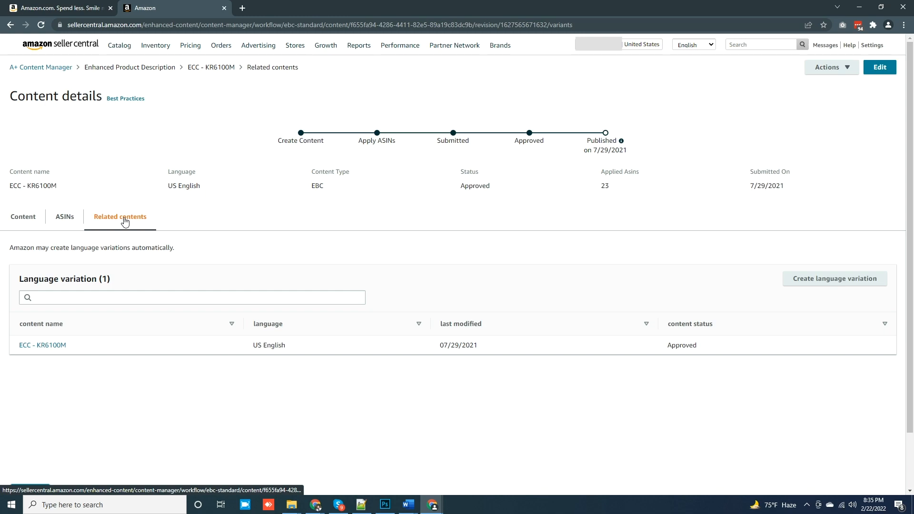
Create a new US Spanish language variation draft of the ECC - KR6100M content.
double_click(269, 344)
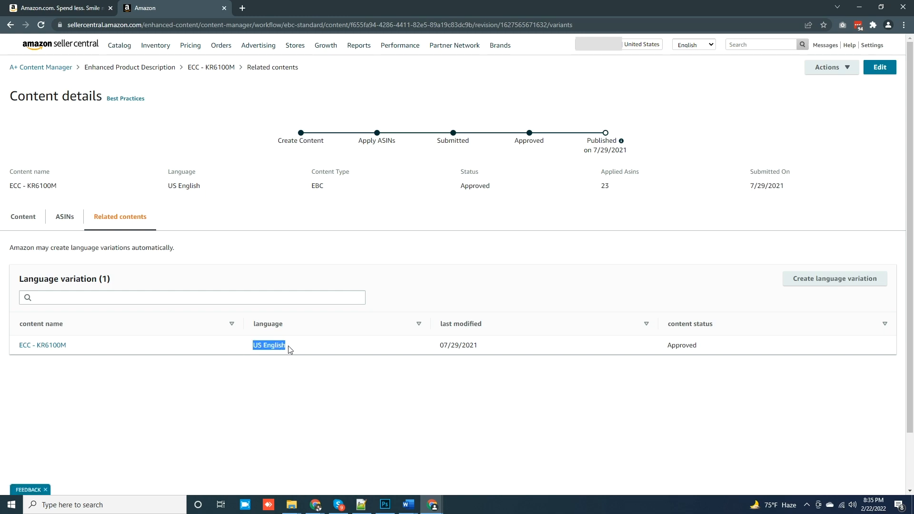
mouse_move(834, 279)
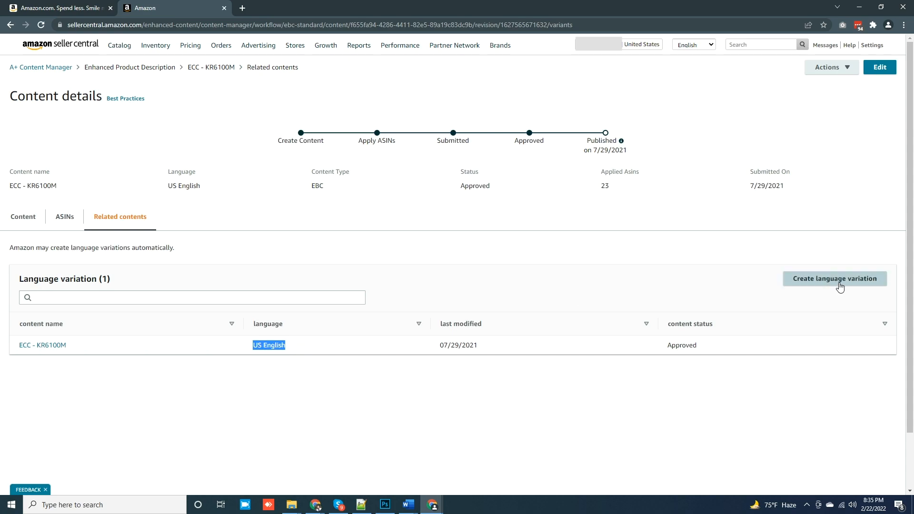
left_click(834, 278)
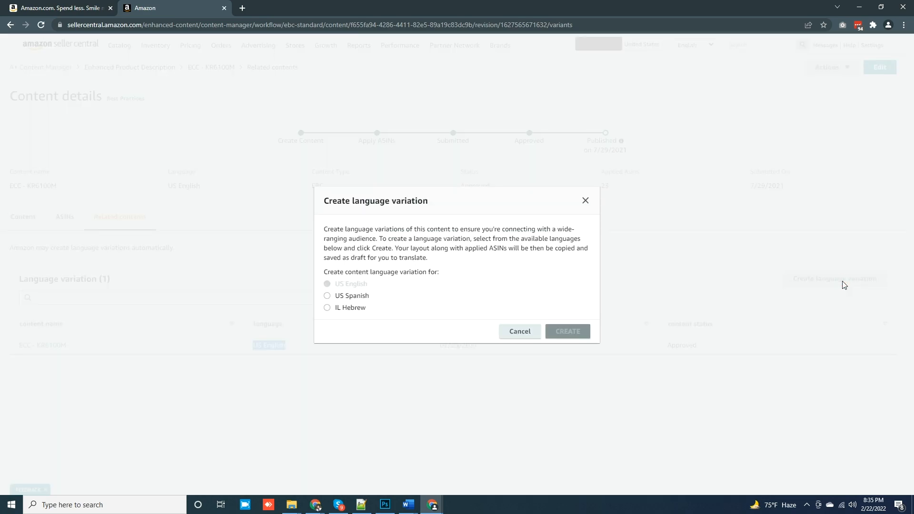
mouse_move(319, 272)
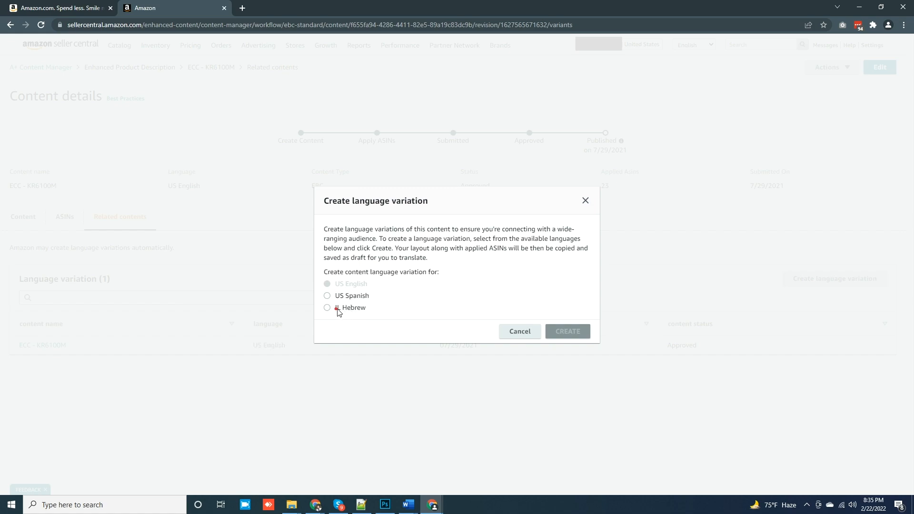
mouse_move(399, 309)
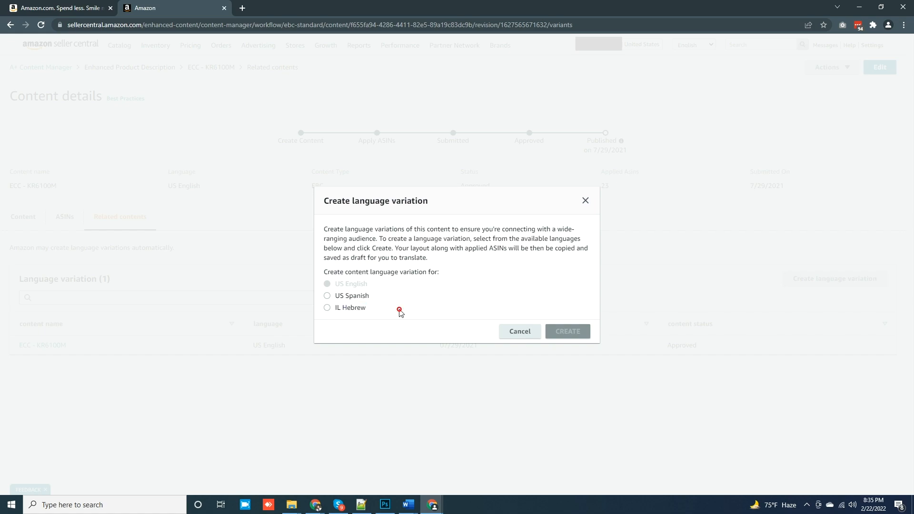
mouse_move(352, 303)
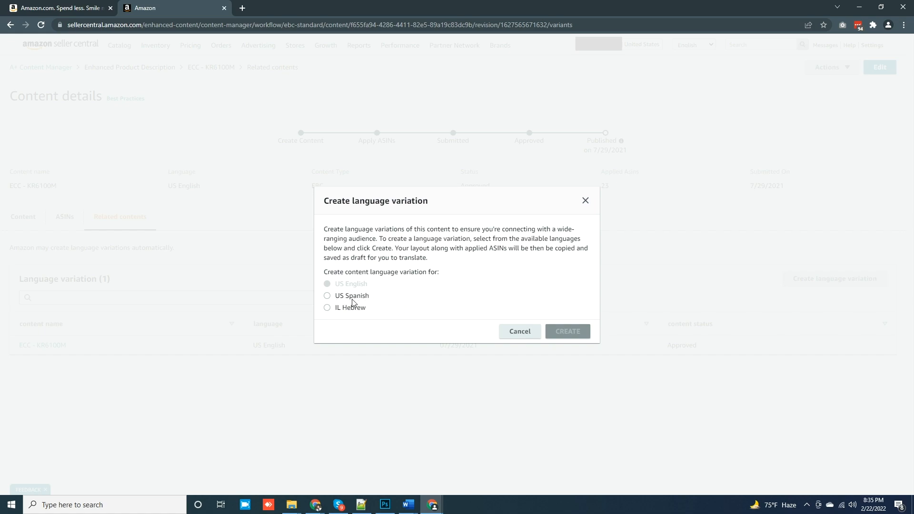
left_click(326, 295)
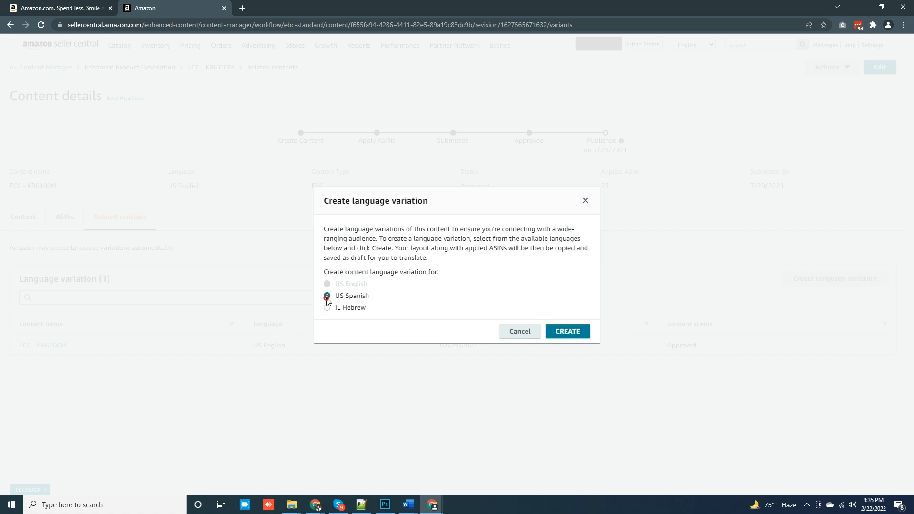
left_click(326, 297)
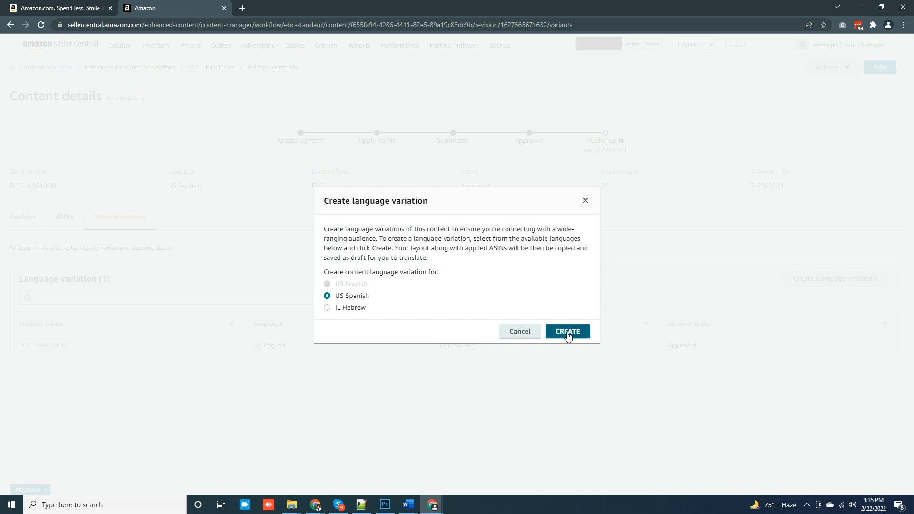
left_click(566, 331)
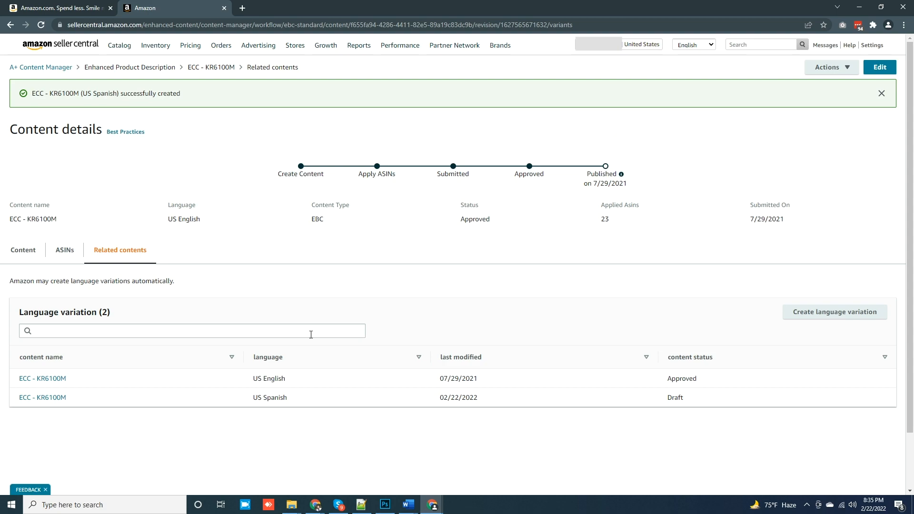
Open the ECC - KR6100M draft from the US Spanish row of the Language variation table.
double_click(42, 397)
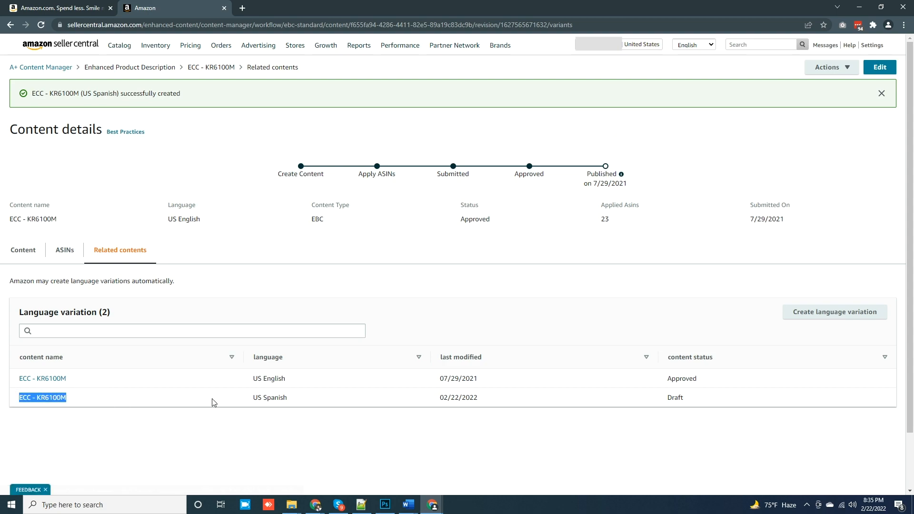
left_click(882, 93)
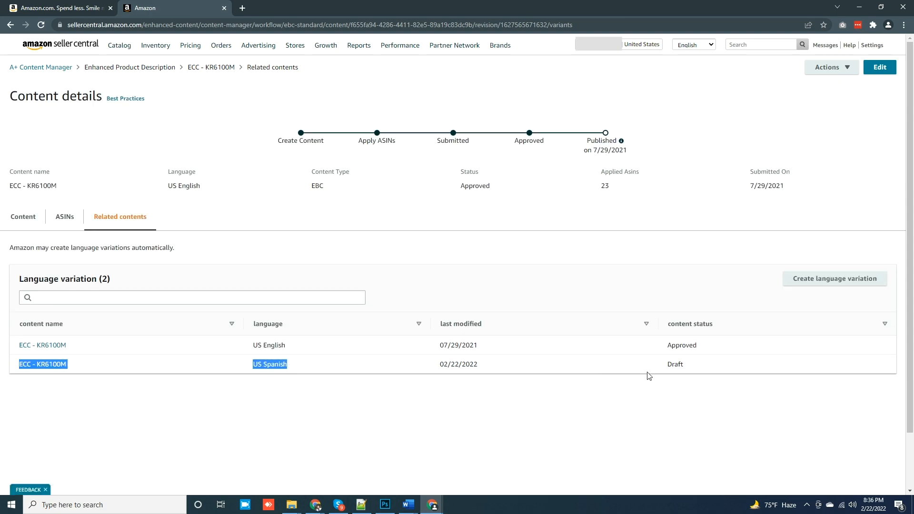
left_click(3, 399)
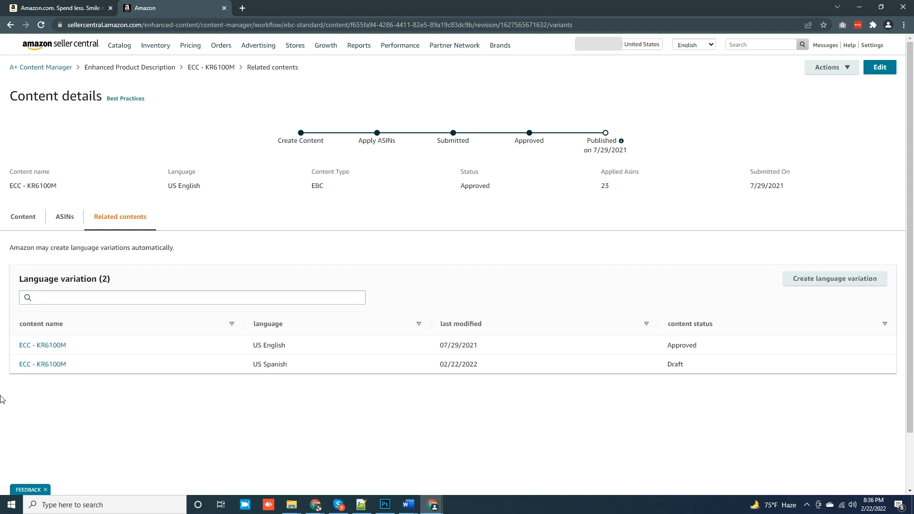
mouse_move(42, 364)
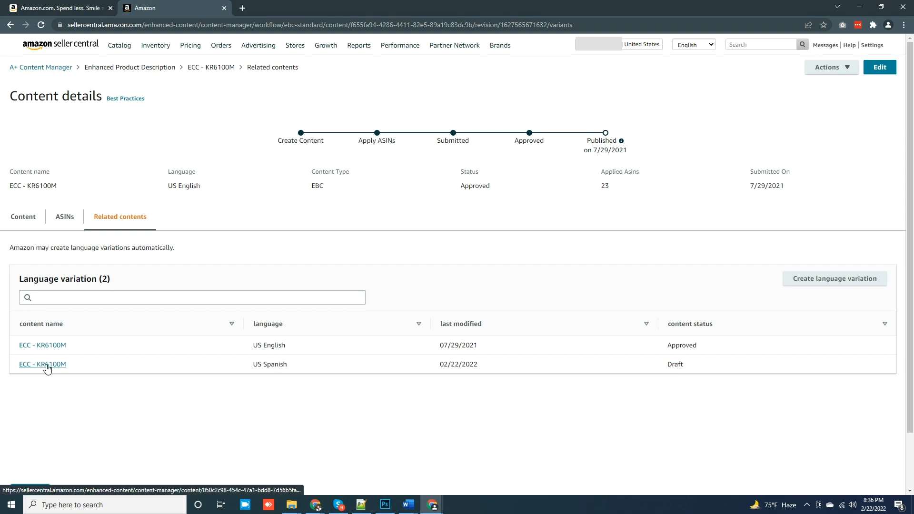
left_click(42, 364)
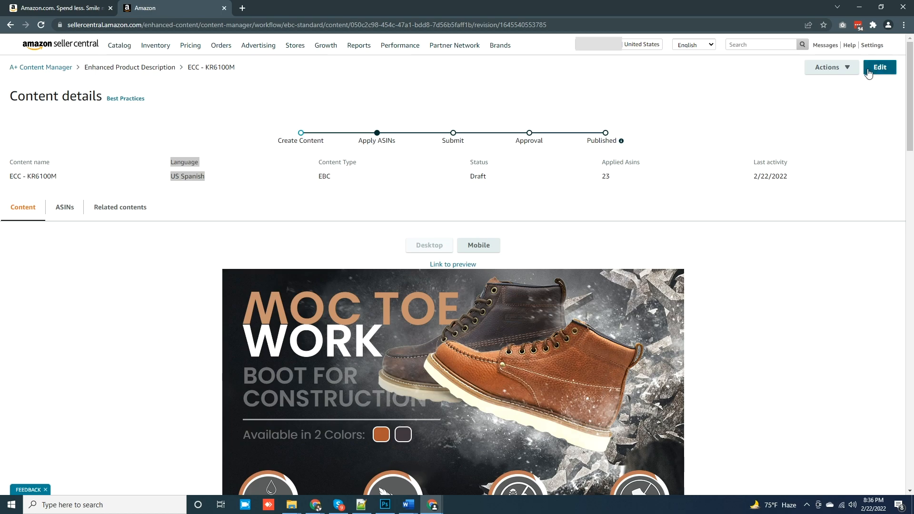
Edit the US Spanish draft and upload the Spanish boot banner images to the Asset Library.
left_click(879, 66)
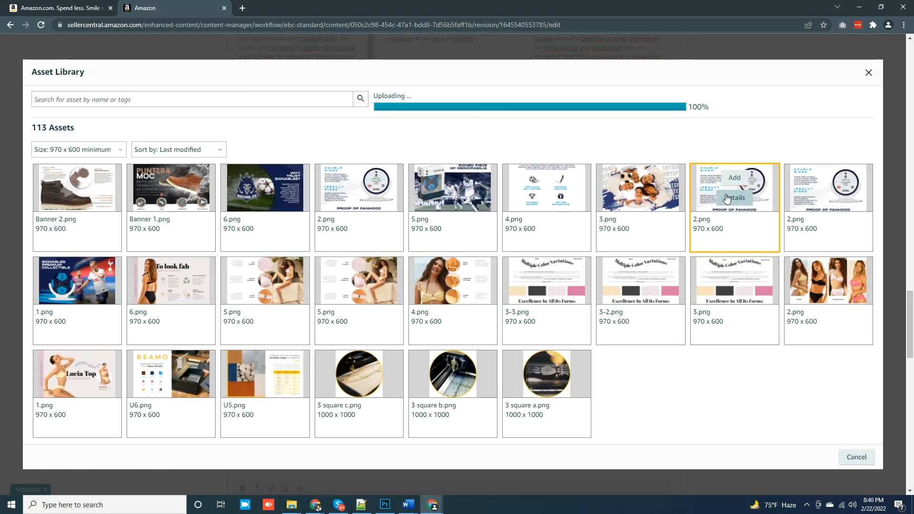
left_click(734, 178)
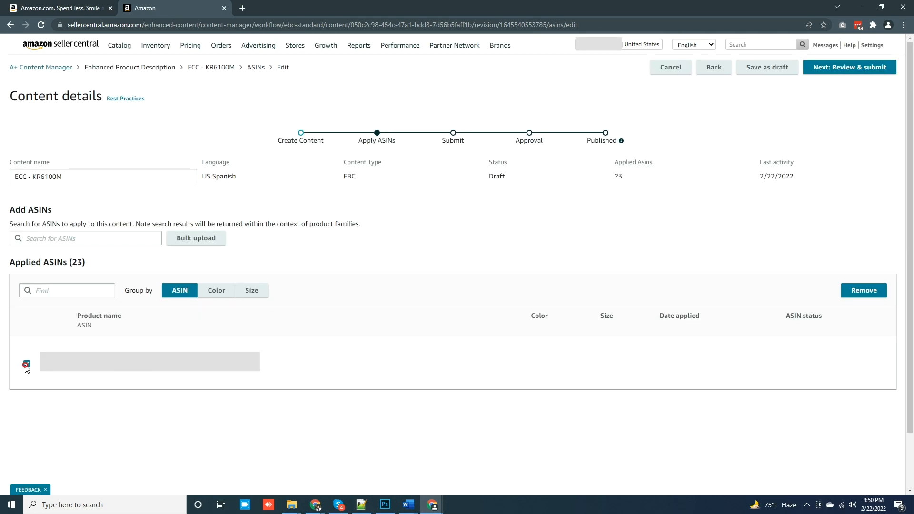
Tick the applied ASIN entry and review the Spanish content preview for the 23 ASINs.
left_click(27, 363)
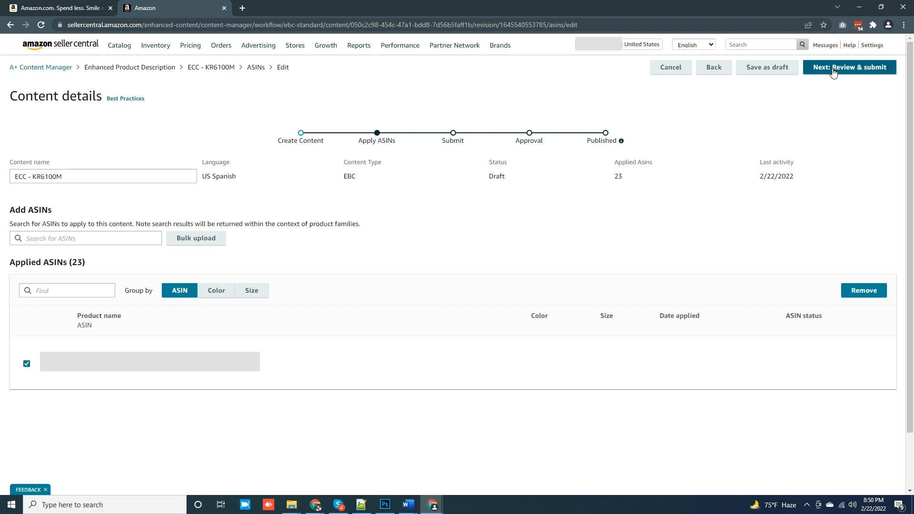
left_click(848, 66)
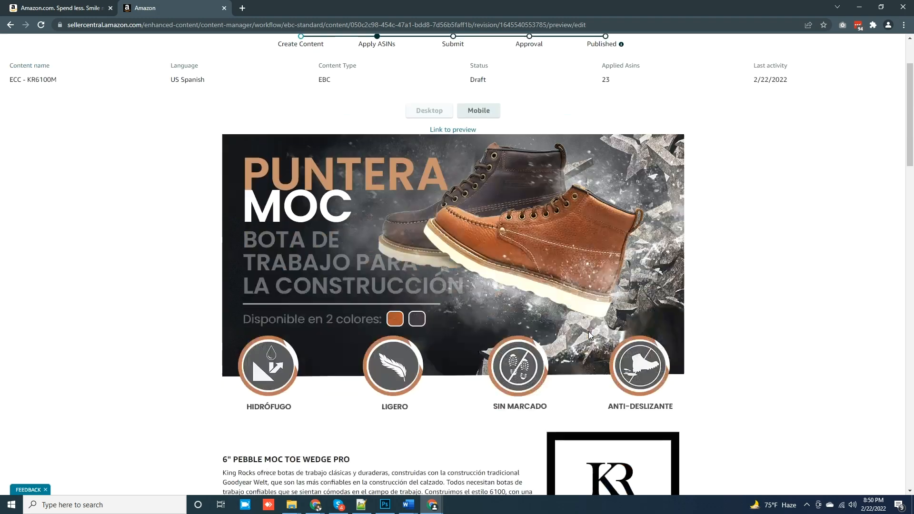
scroll("down", 3)
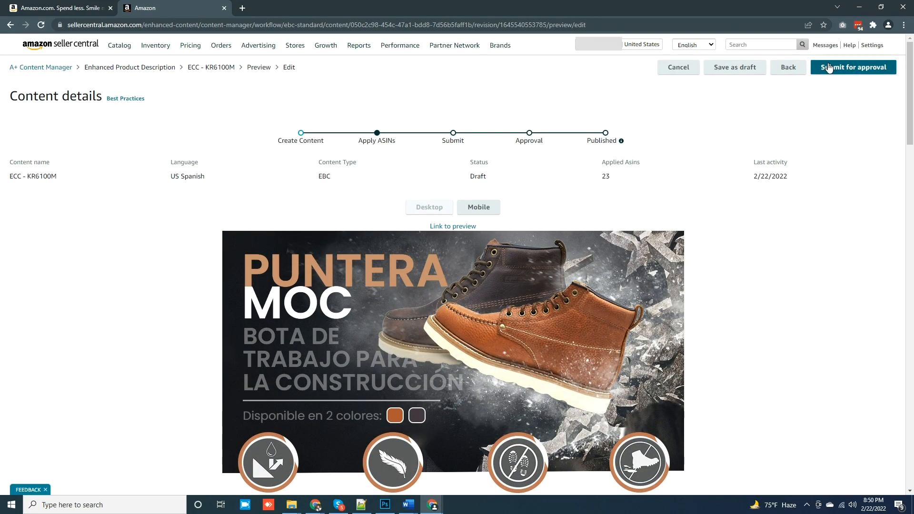
mouse_move(857, 67)
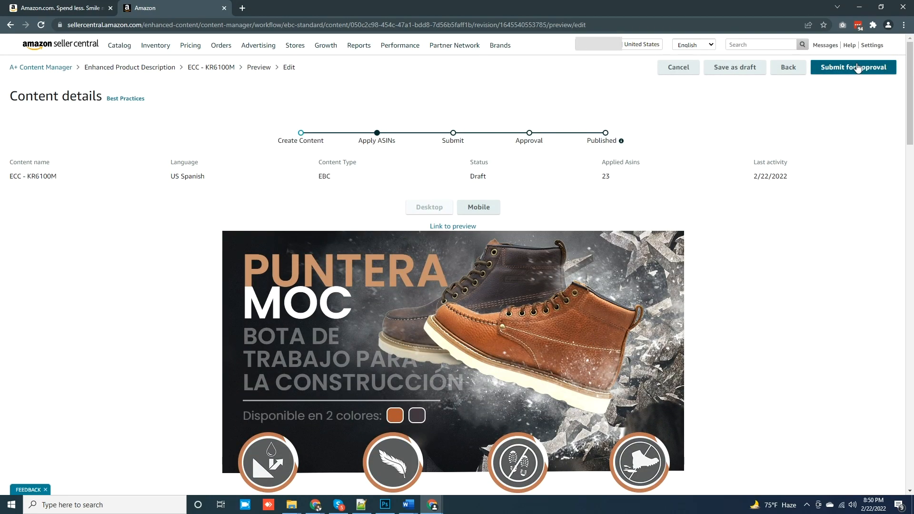
Submit the US Spanish content for Amazon's approval and confirm the submission.
left_click(853, 67)
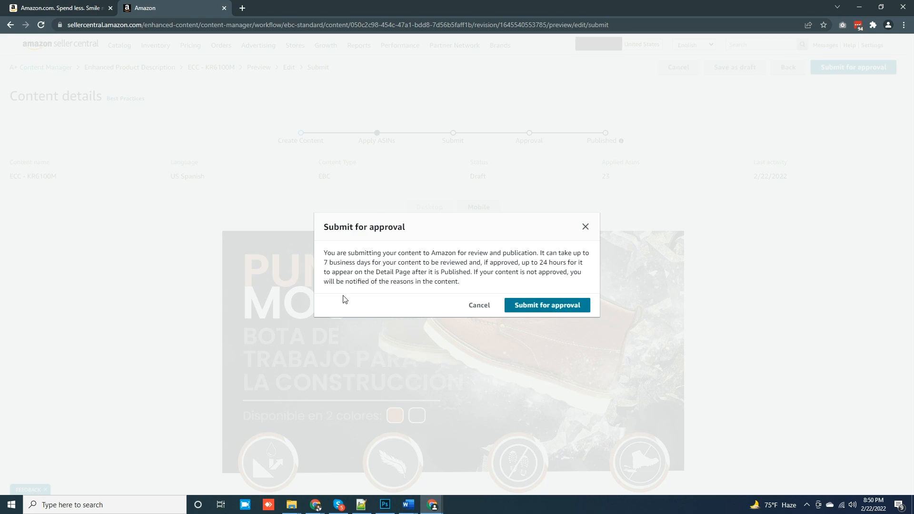
left_click(479, 305)
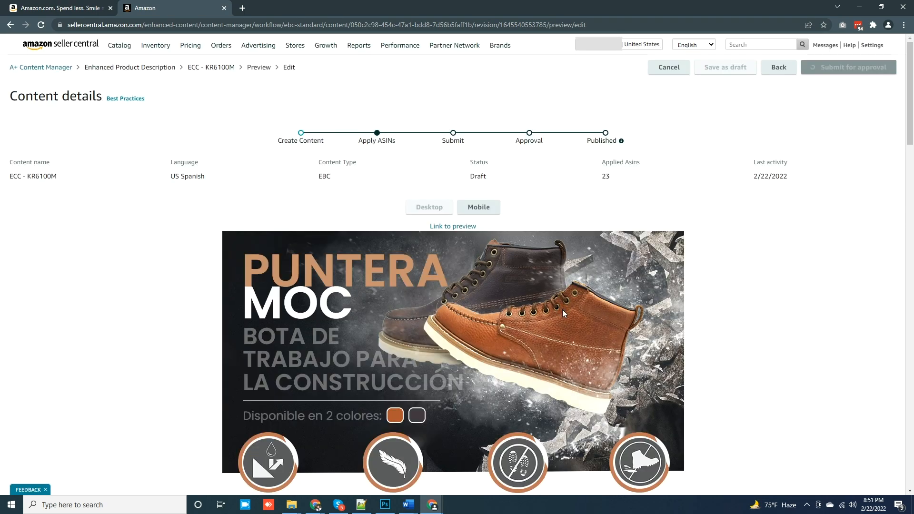
left_click(848, 66)
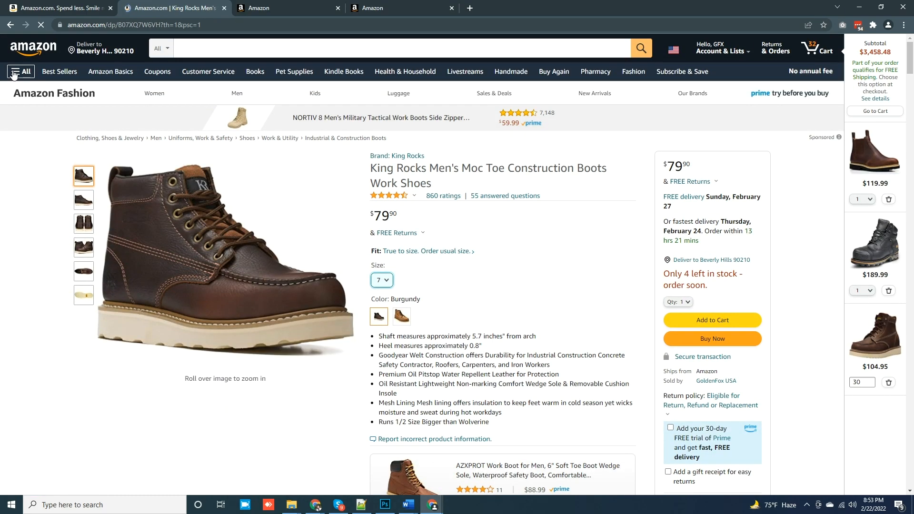
Switch the storefront language to Español - ES and view the boot's Descripción del producto in Spanish.
left_click(21, 71)
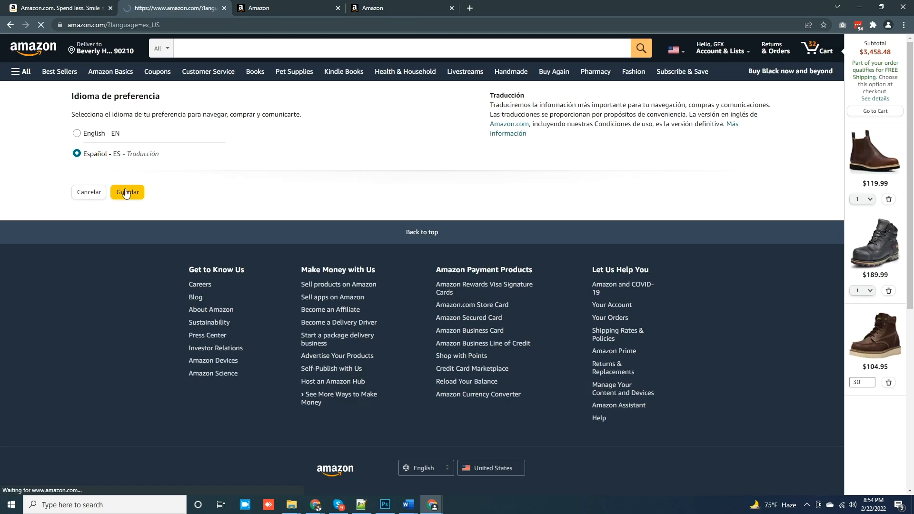
left_click(127, 191)
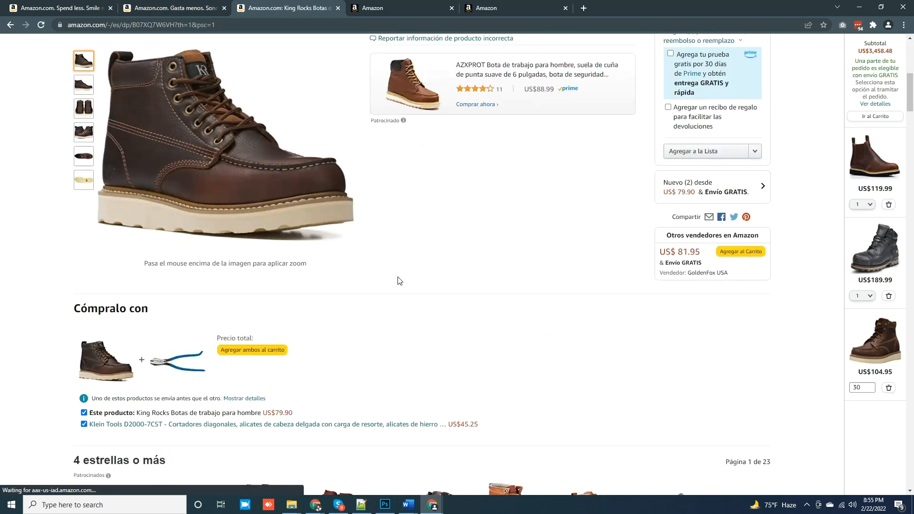
scroll("down", 3)
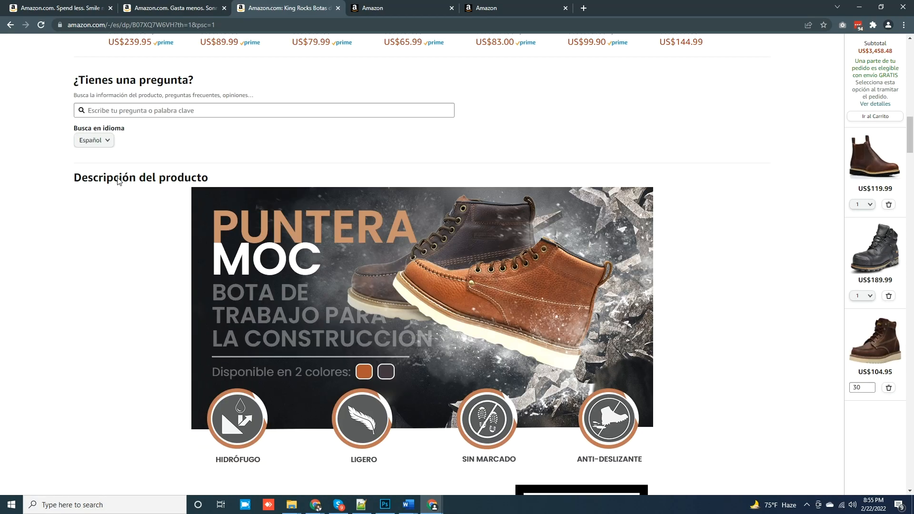
scroll("down", 3)
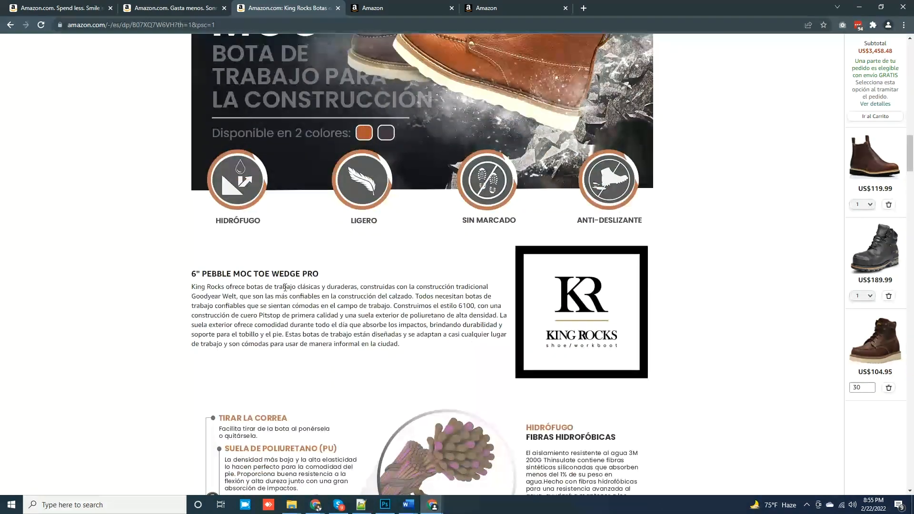
scroll("down", 3)
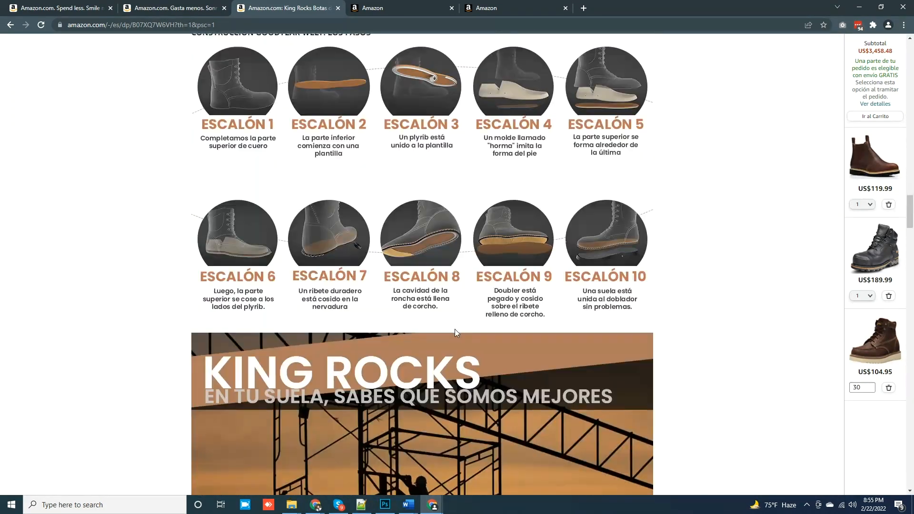